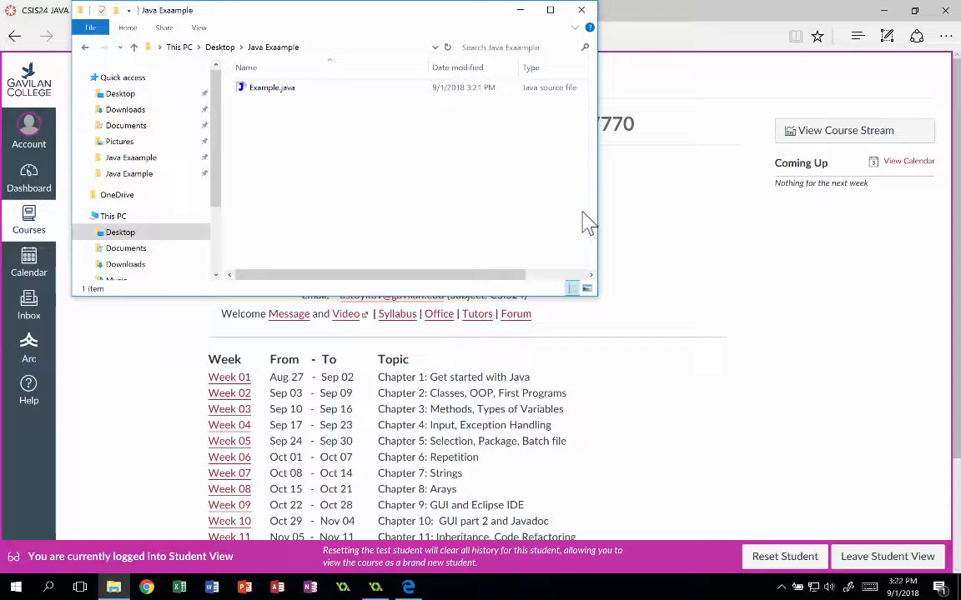
{"action": "mouse_move", "coordinate": [332, 388]}
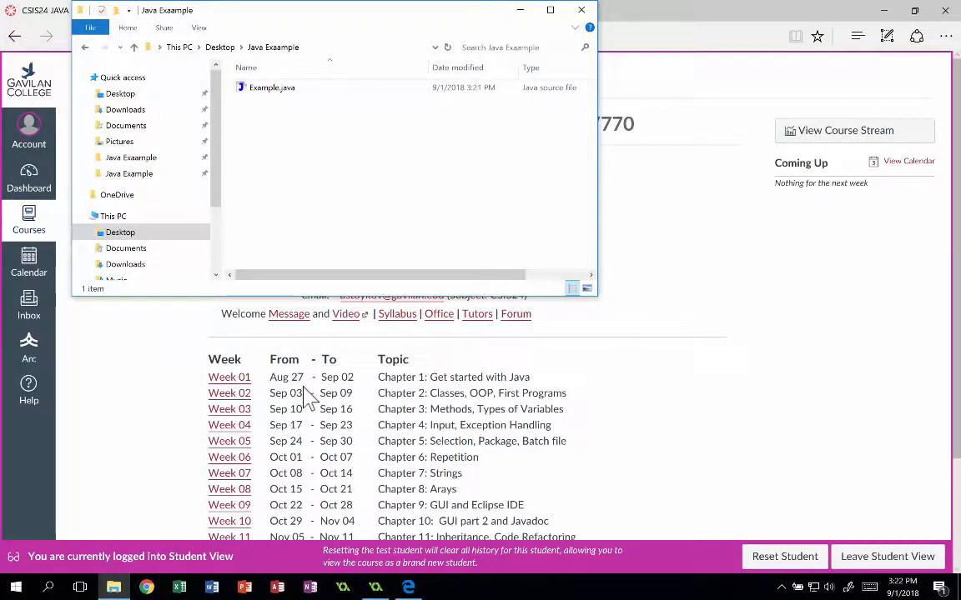
- Open Example.java from the Java Exaample folder in Notepad++ to view its JOptionPane code
{"action": "left_click", "coordinate": [272, 87]}
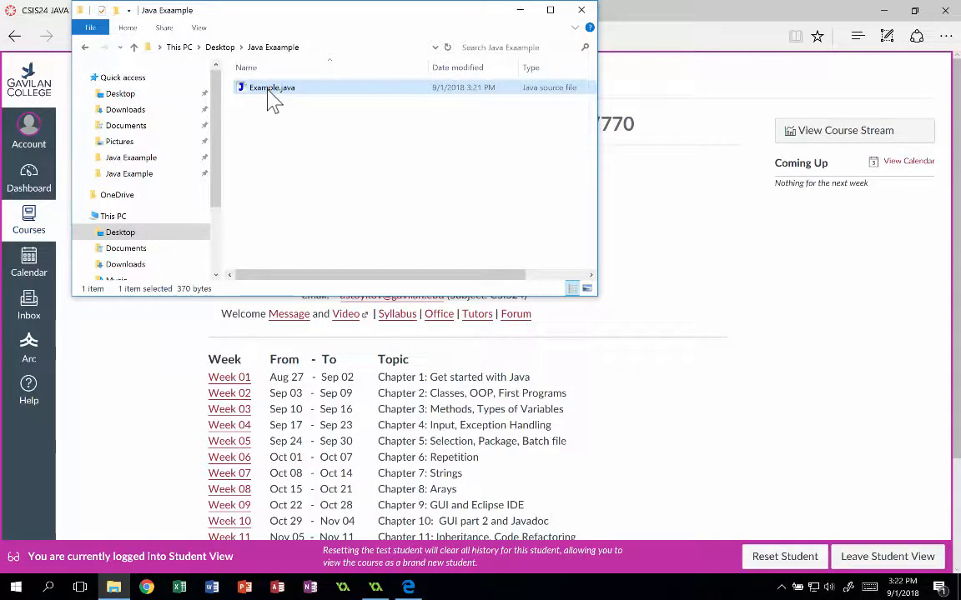
{"action": "double_click", "coordinate": [271, 87]}
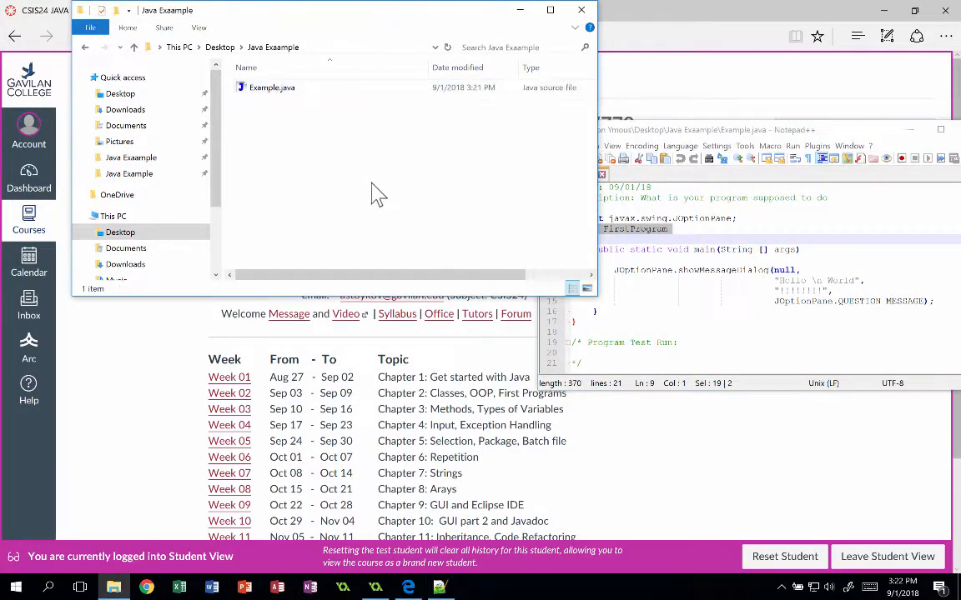
- From a command window in the Java Exaample folder, compile Example.java with javac and run FirstProgram
{"action": "right_click", "coordinate": [376, 192]}
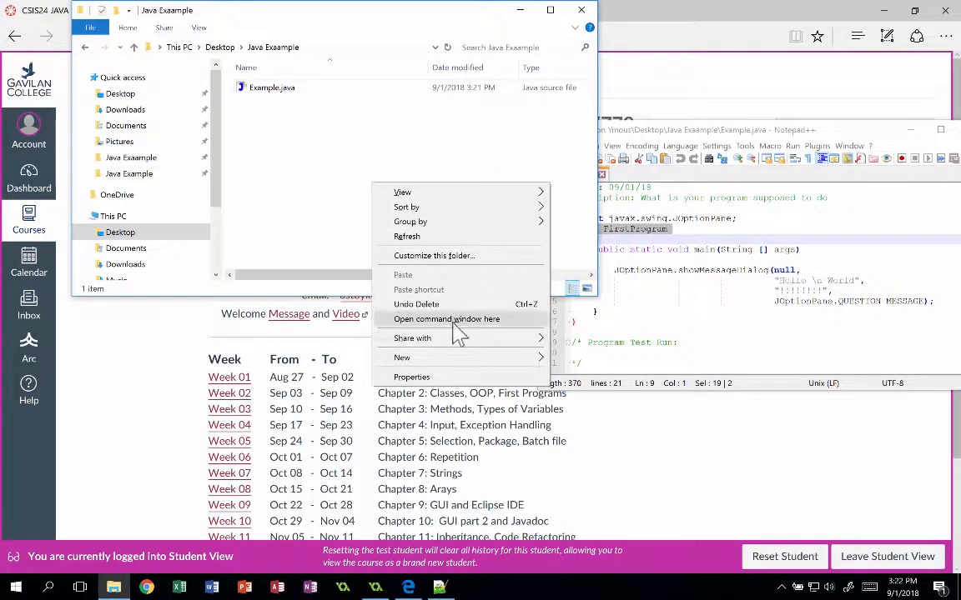
{"action": "left_click", "coordinate": [447, 319]}
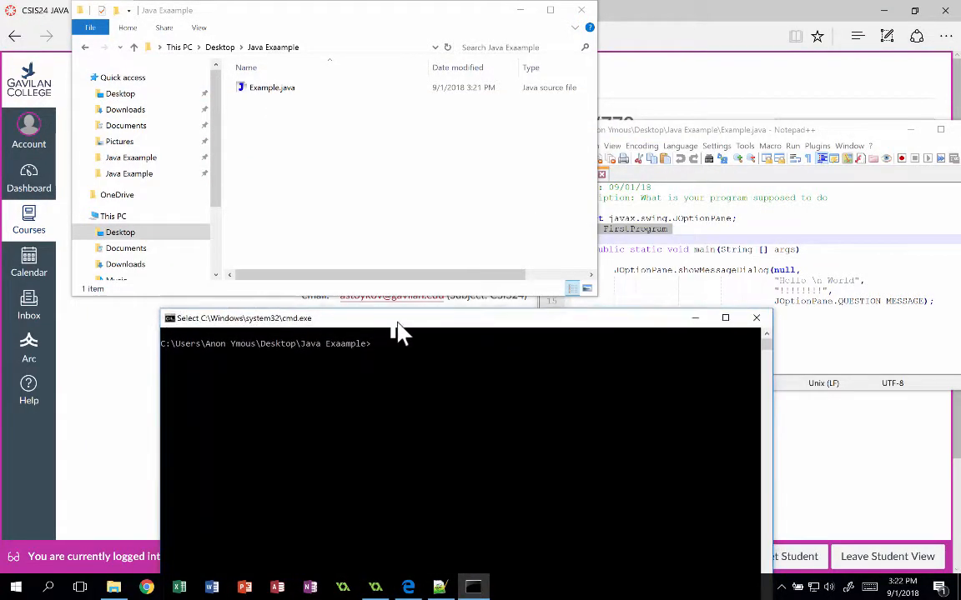
{"action": "type", "text": "javac Example."}
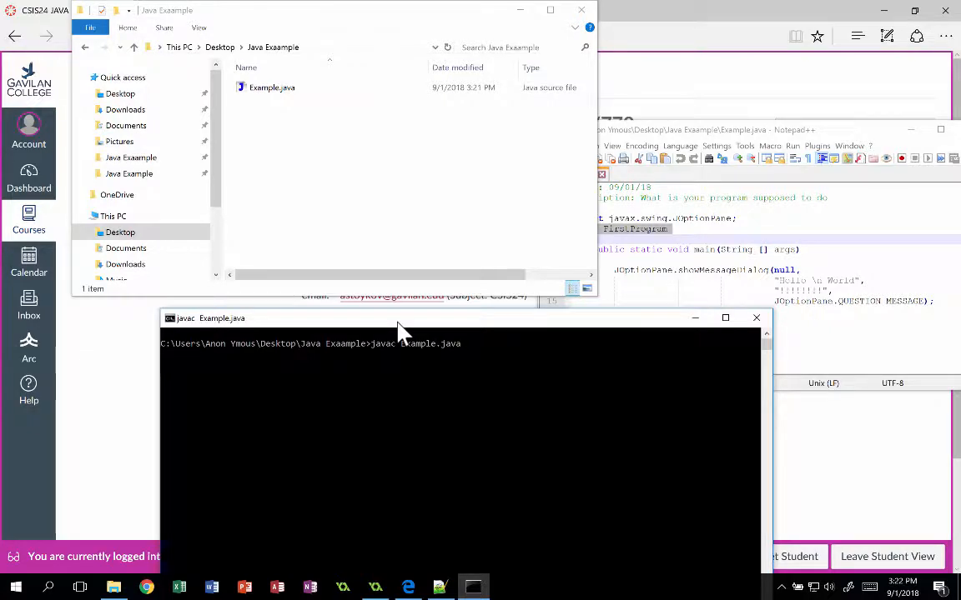
{"action": "type", "text": "java FirstProgram"}
{"action": "type", "text": "sni"}
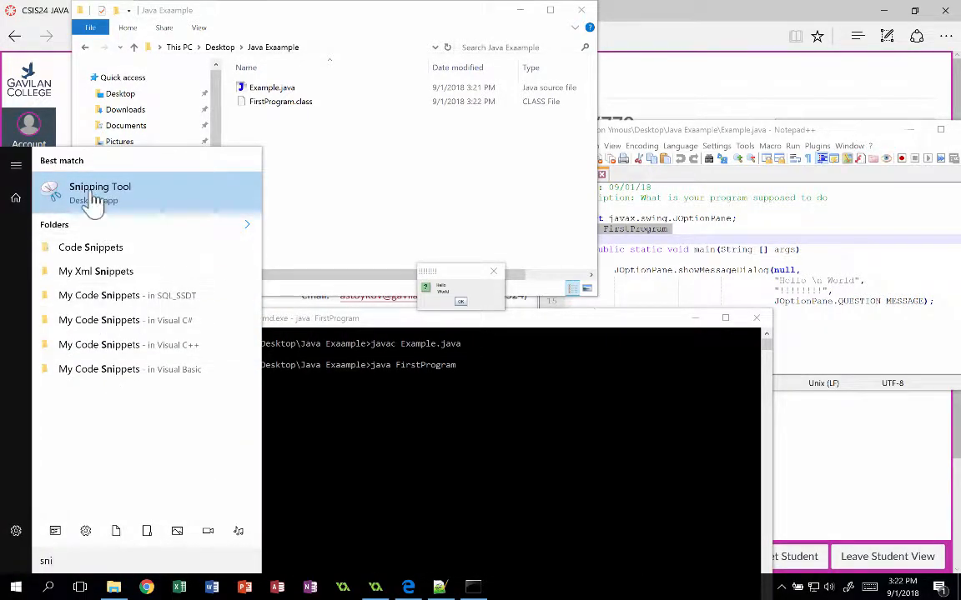
- Take a rectangular Snipping Tool capture of the Hello World dialog and terminal commands
{"action": "left_click", "coordinate": [99, 186]}
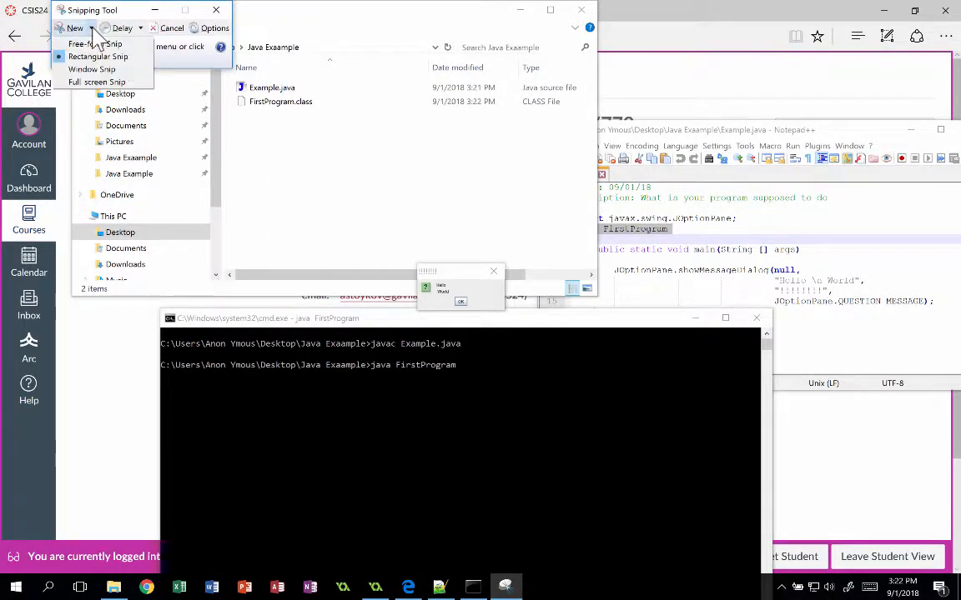
{"action": "left_click", "coordinate": [98, 57]}
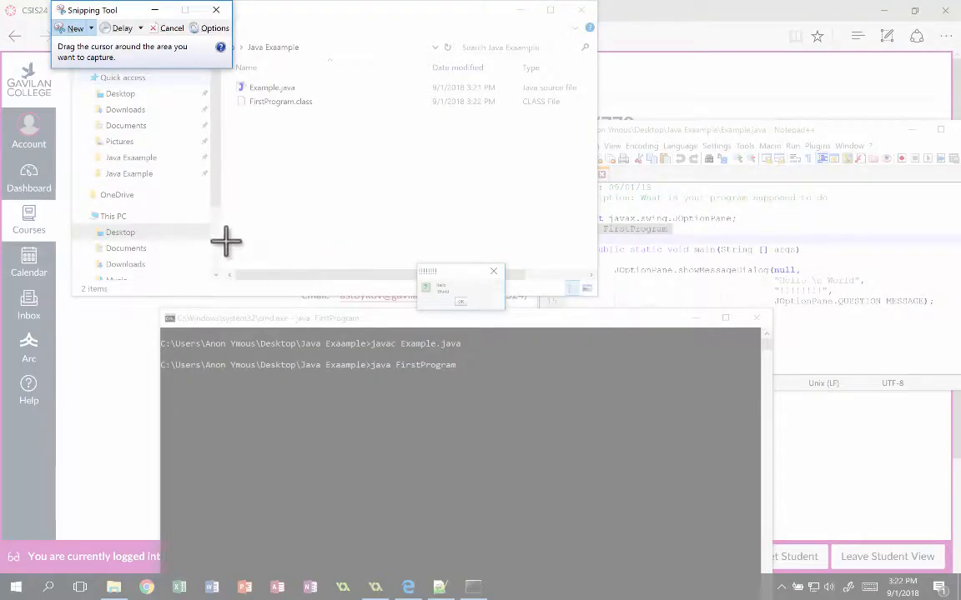
{"action": "mouse_move", "coordinate": [163, 386]}
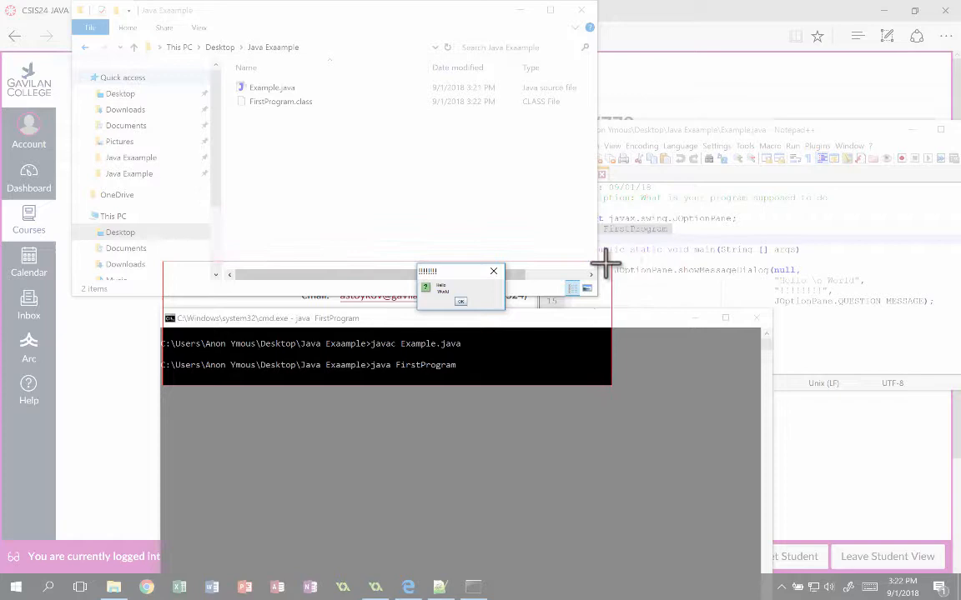
{"action": "left_click", "coordinate": [504, 587]}
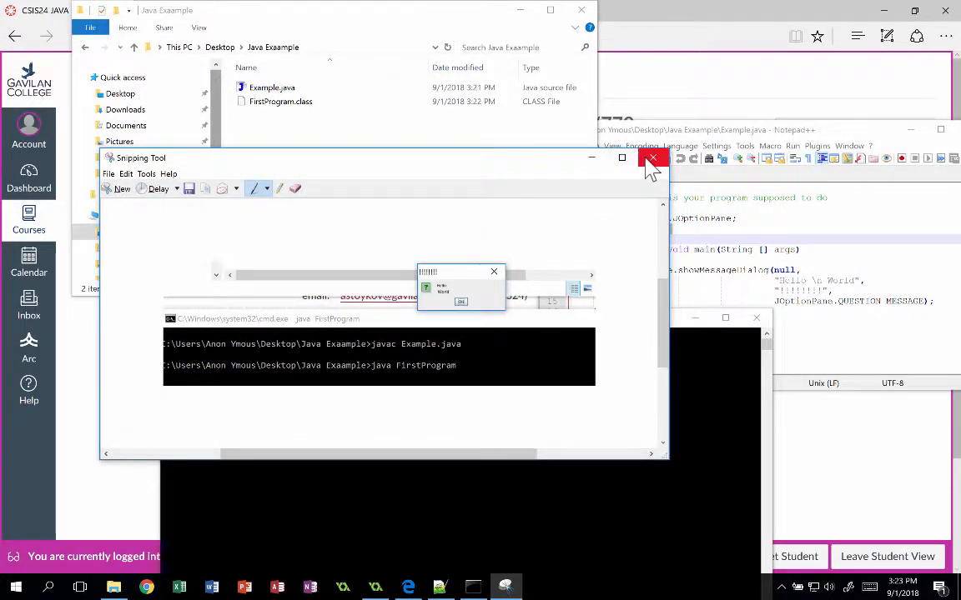
{"action": "left_click", "coordinate": [652, 158]}
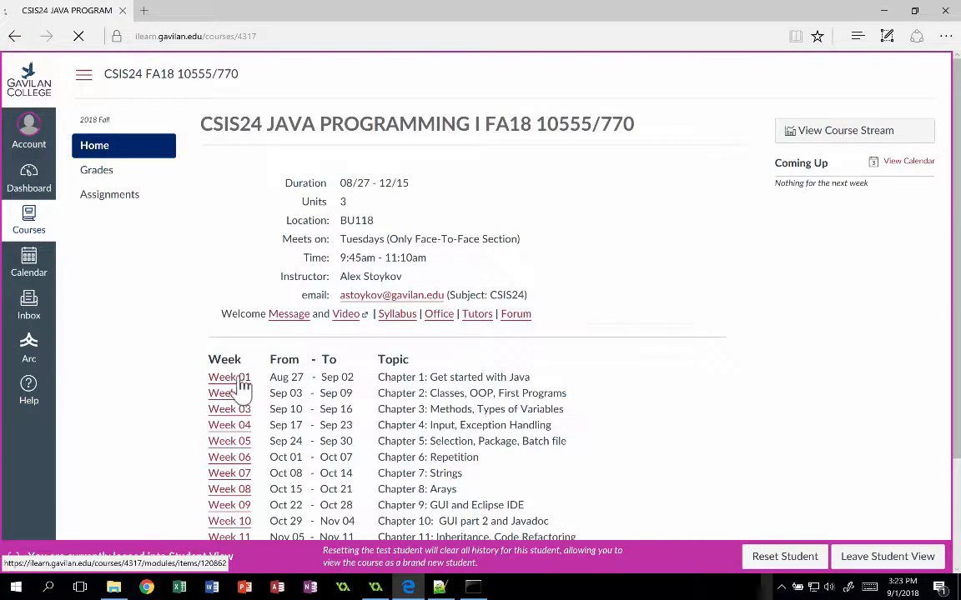
- Go to the Week 01 module and open the Chapter 1.3 javax.swing assignment
{"action": "left_click", "coordinate": [229, 377]}
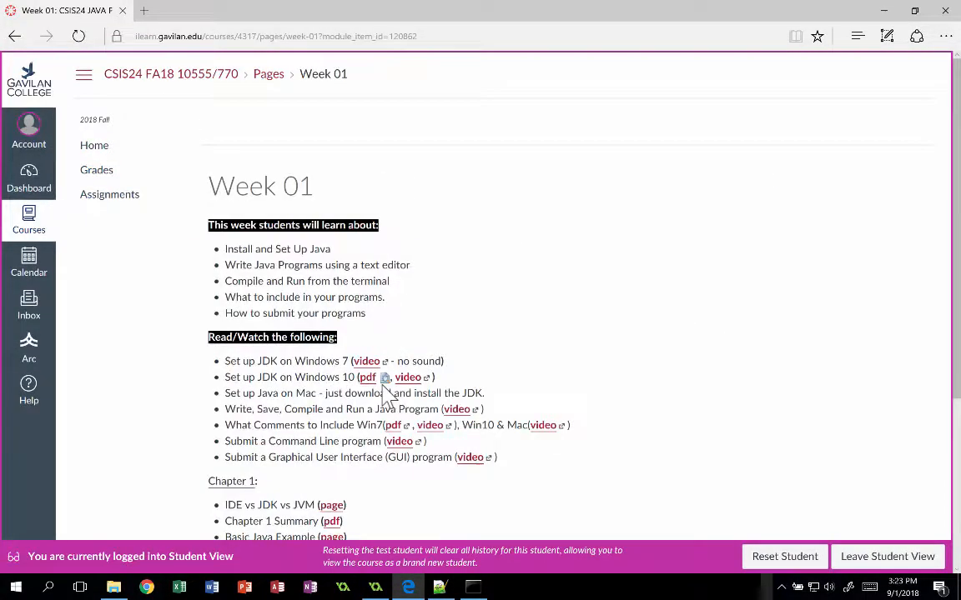
{"action": "scroll", "scroll_direction": "down", "scroll_amount": 3}
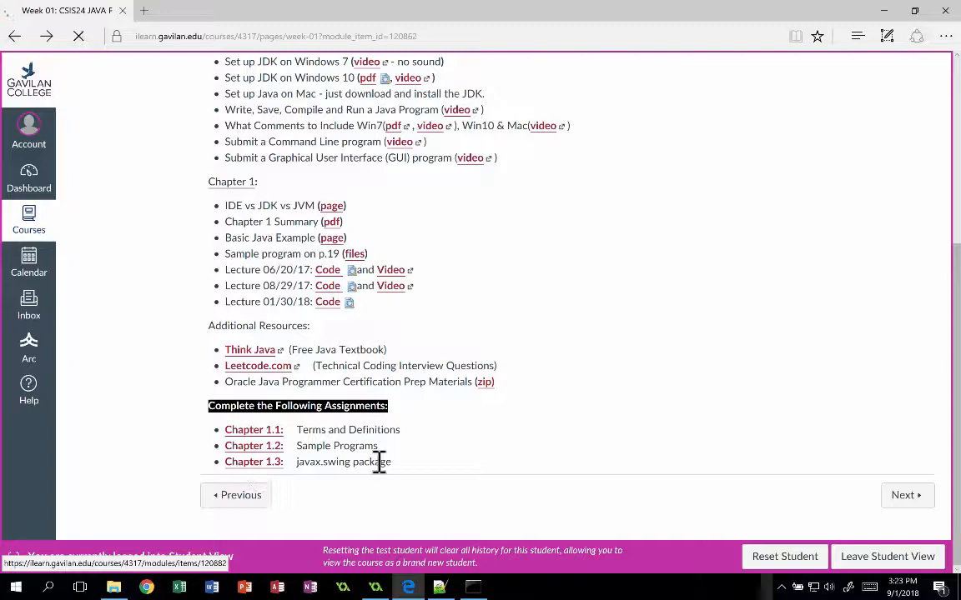
{"action": "left_click", "coordinate": [254, 461]}
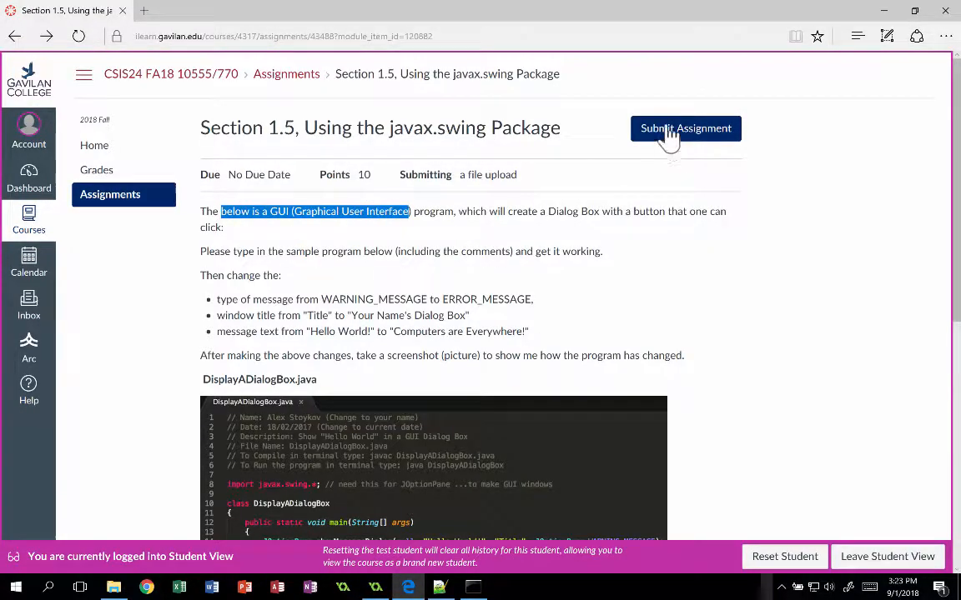
- Start the assignment submission and attach Example.java
{"action": "left_click", "coordinate": [686, 128]}
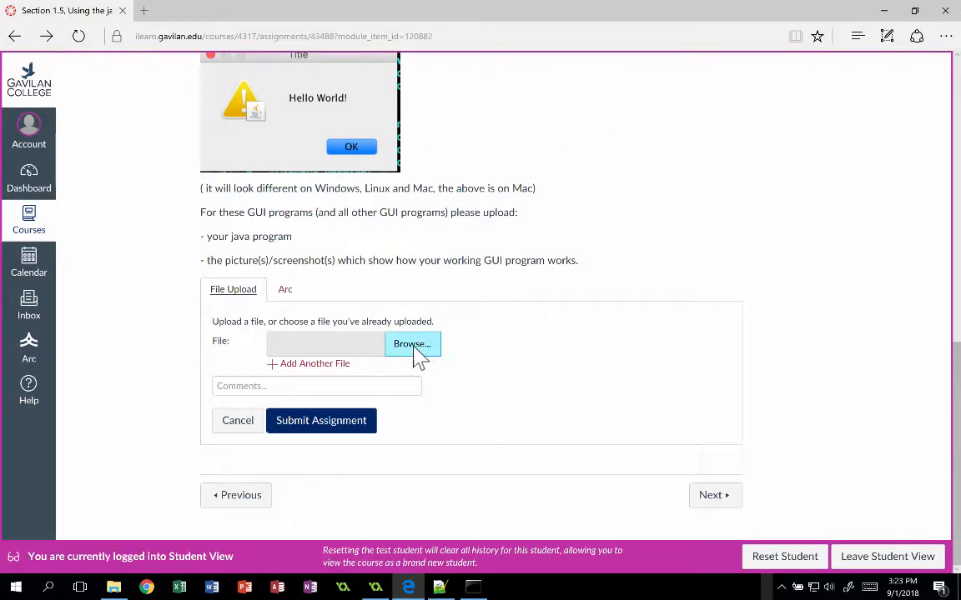
{"action": "left_click", "coordinate": [411, 343]}
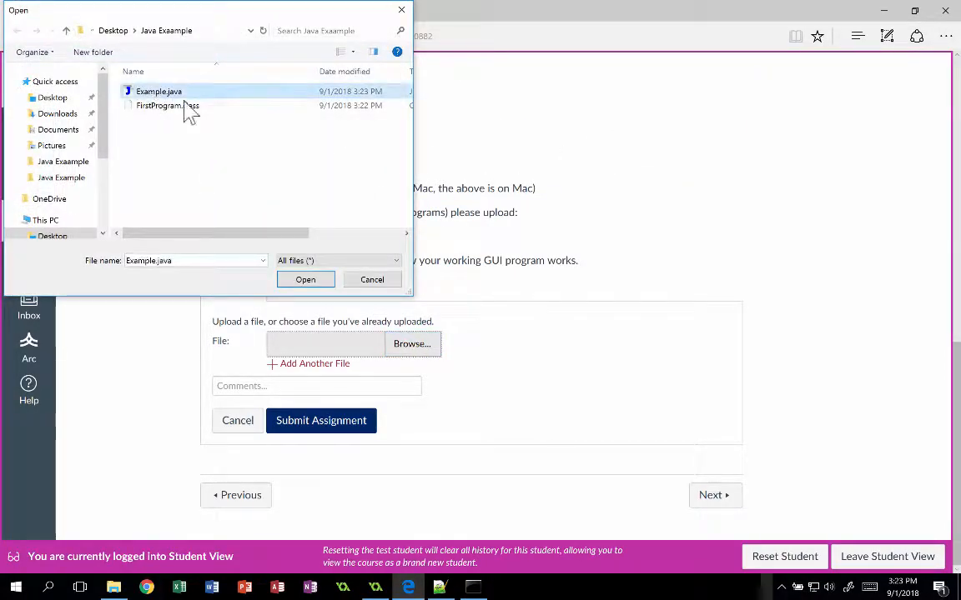
{"action": "left_click", "coordinate": [306, 280]}
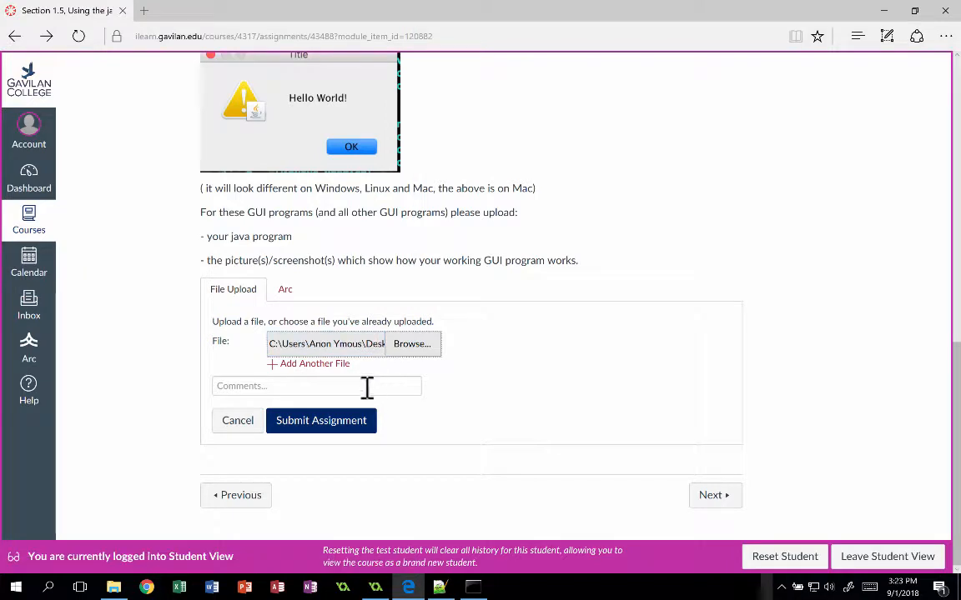
- Add the Capture.PNG screenshot as a second file and submit the assignment
{"action": "left_click", "coordinate": [308, 364]}
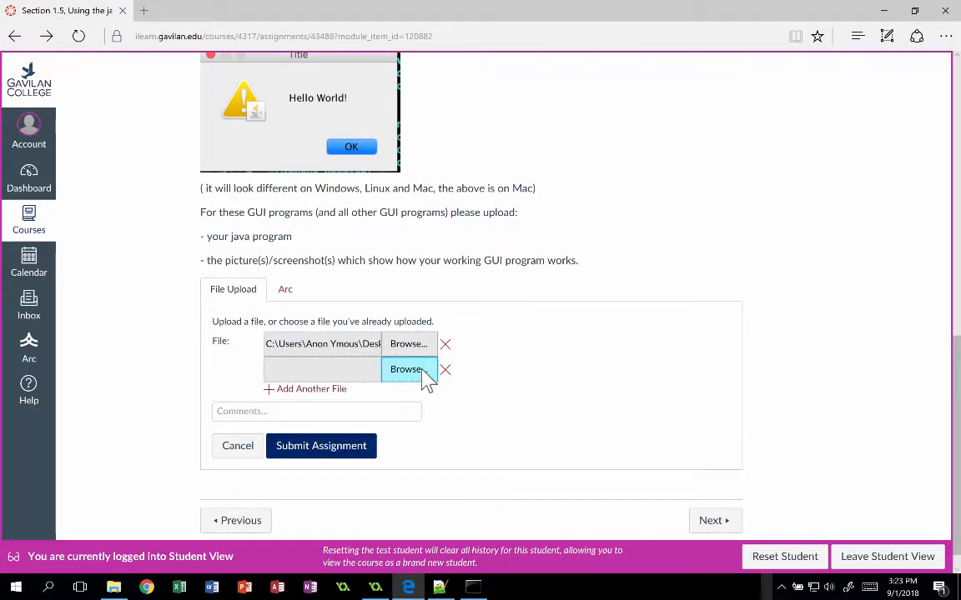
{"action": "left_click", "coordinate": [408, 370]}
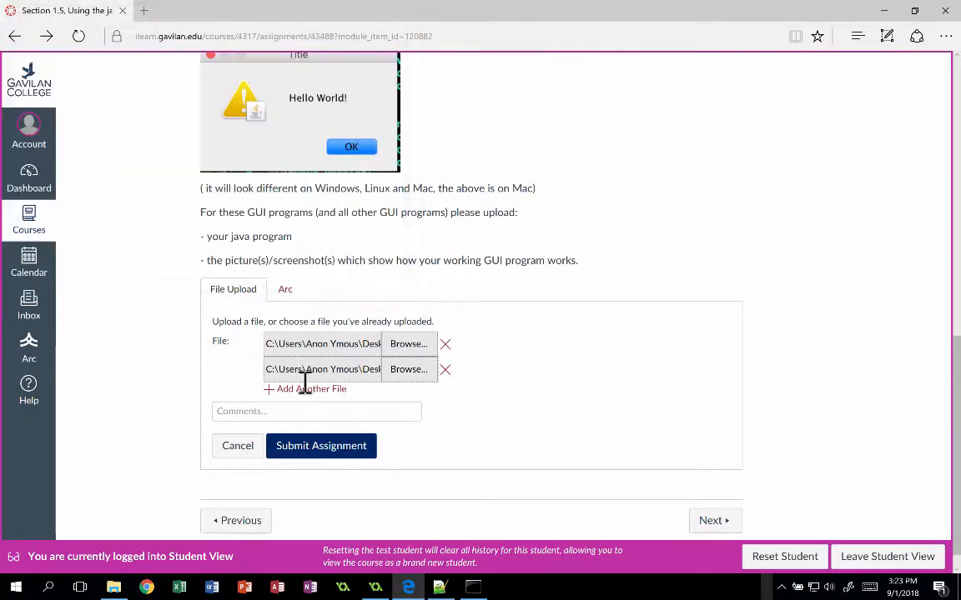
{"action": "left_click", "coordinate": [321, 445]}
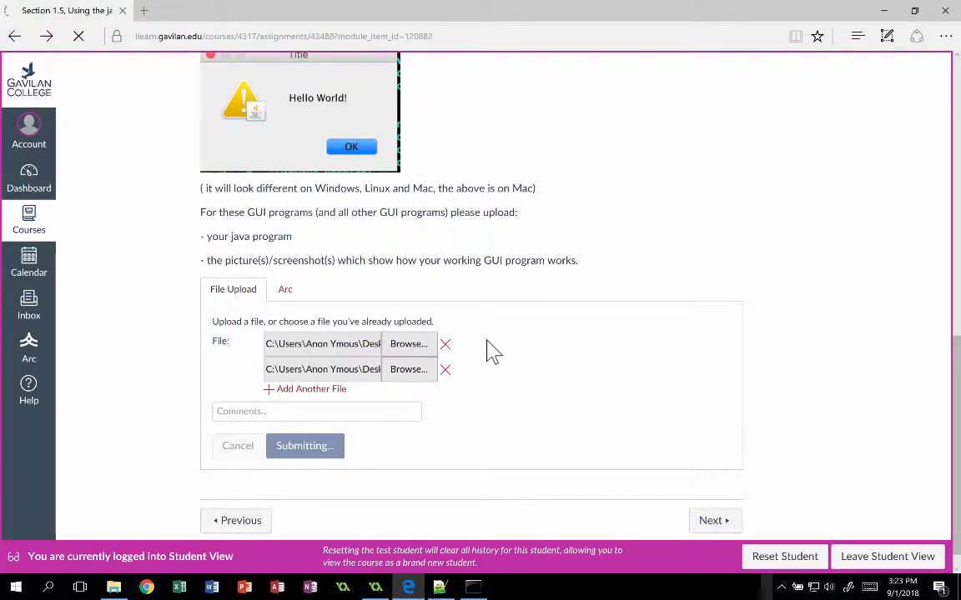
{"action": "left_click", "coordinate": [304, 445]}
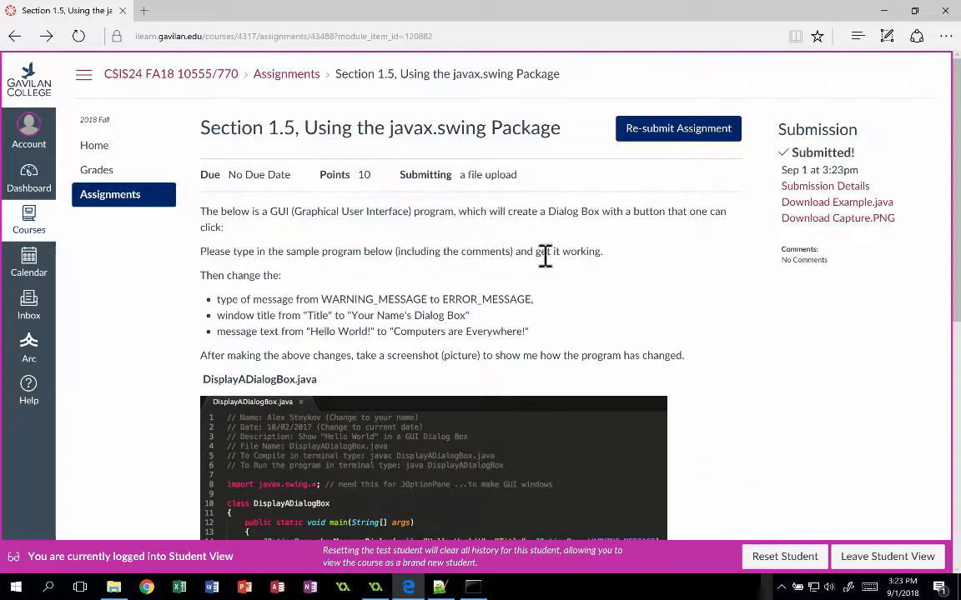
{"action": "mouse_move", "coordinate": [638, 13]}
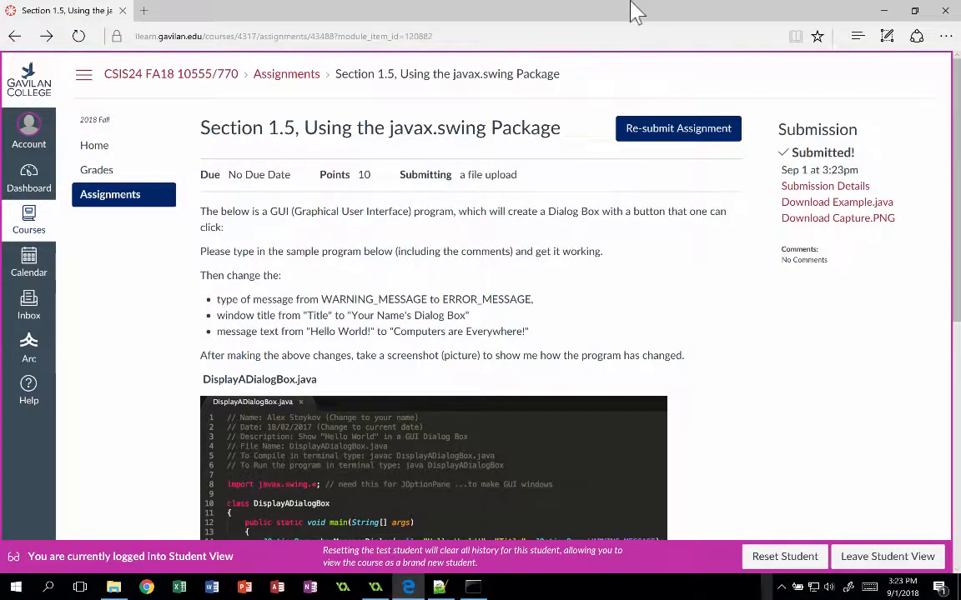